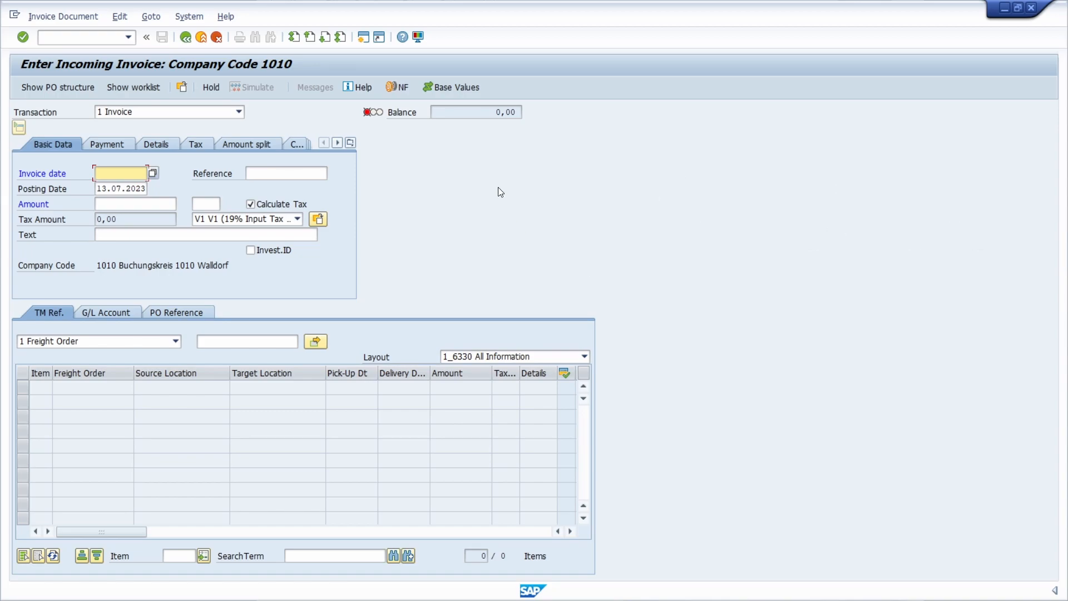
{"action": "mouse_move", "coordinate": [507, 191]}
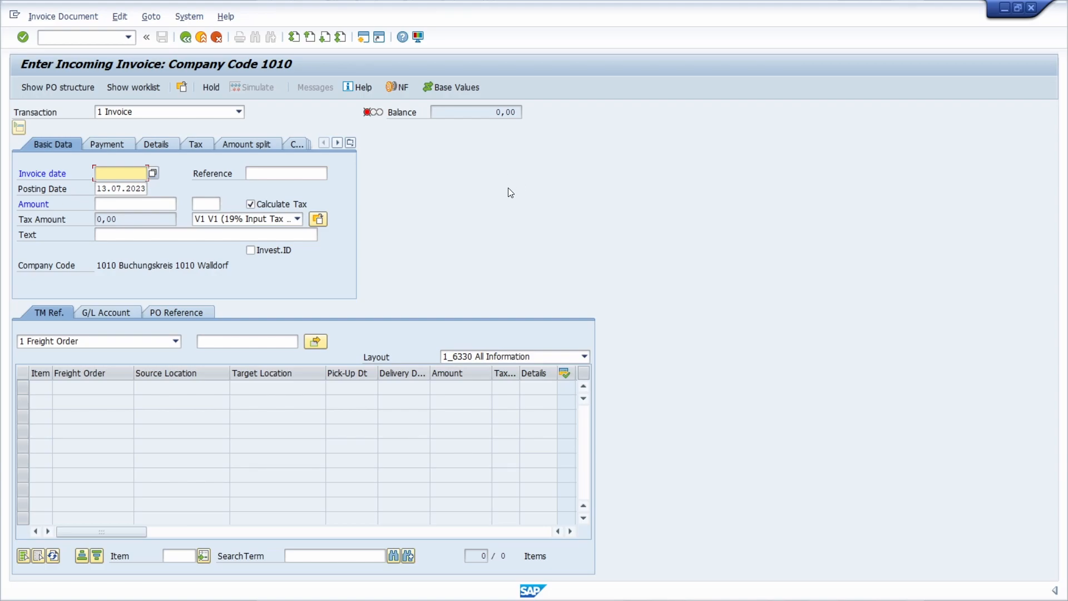
{"action": "mouse_move", "coordinate": [437, 193]}
{"action": "type", "text": "MIRO"}
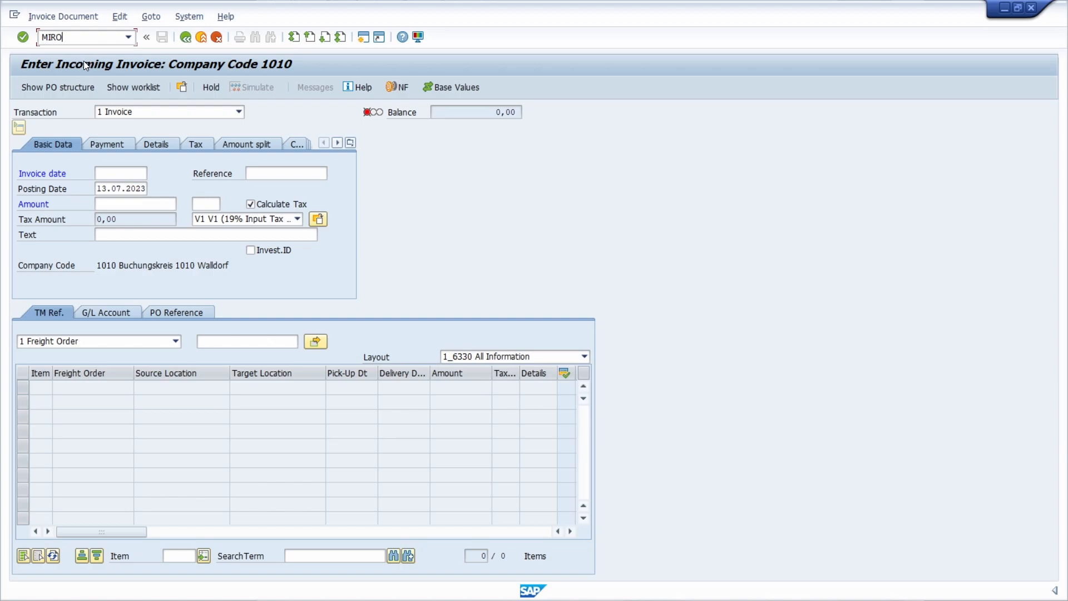
{"action": "mouse_move", "coordinate": [418, 249]}
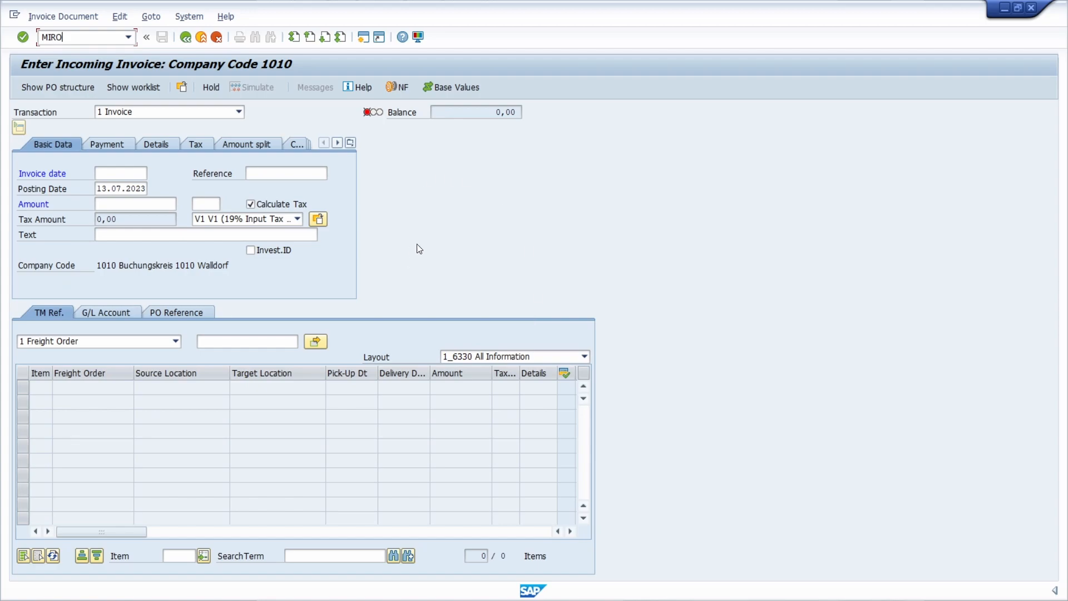
{"action": "mouse_move", "coordinate": [409, 202]}
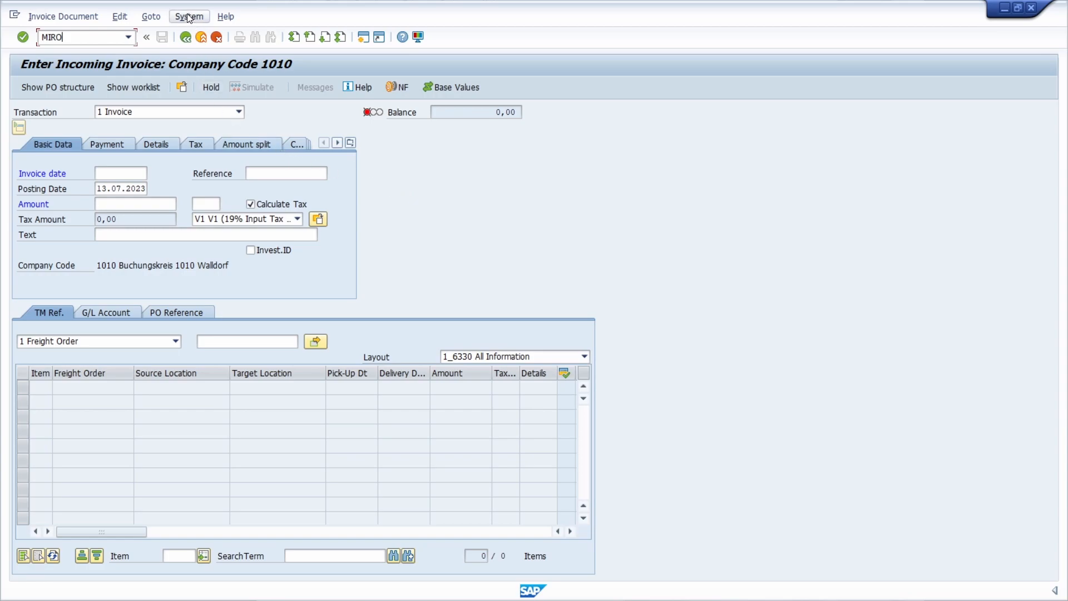
Show System > Status for MIRO, revealing program SAPLMR1M on screen 6000
{"action": "left_click", "coordinate": [188, 16]}
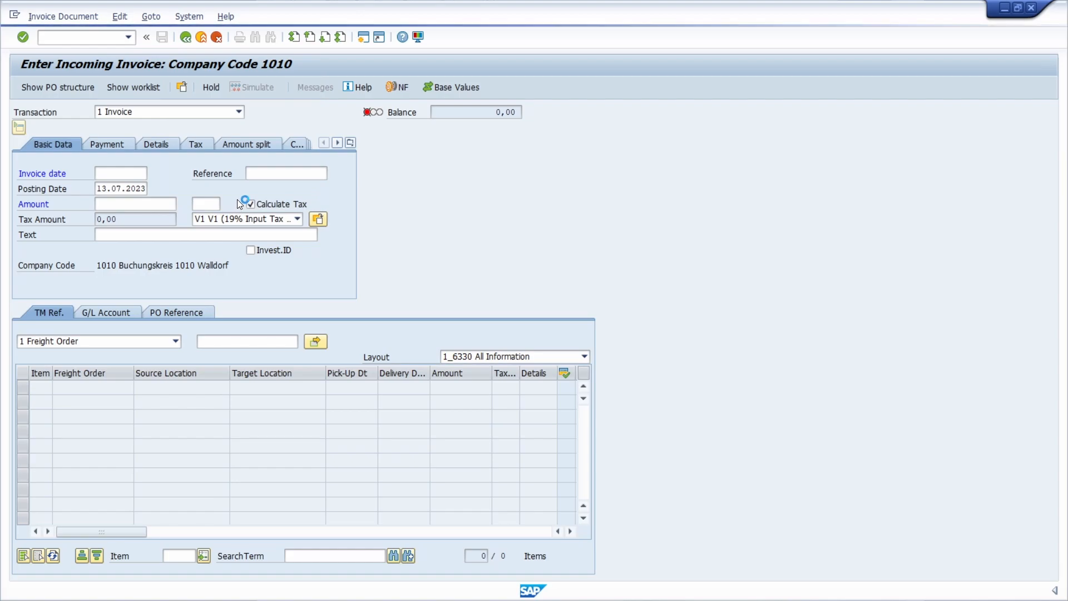
{"action": "left_click", "coordinate": [189, 16]}
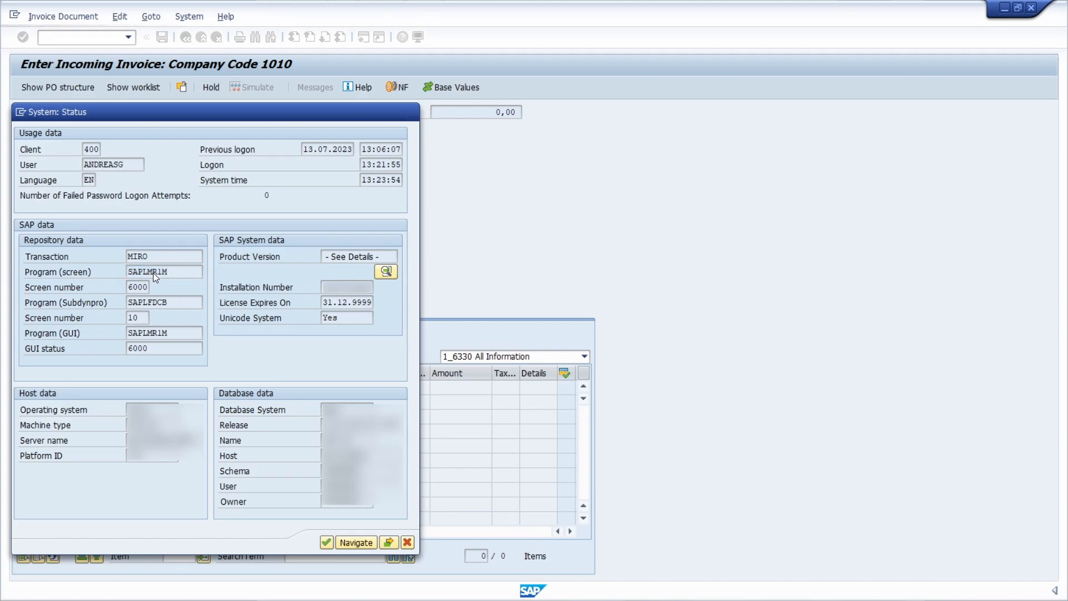
{"action": "left_click", "coordinate": [385, 271]}
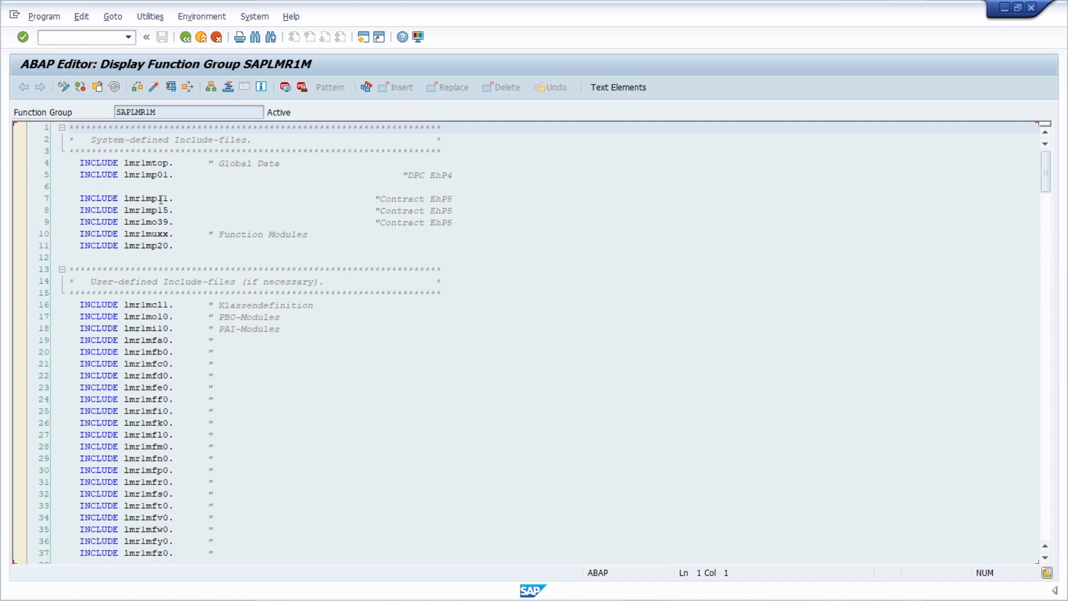
{"action": "left_click", "coordinate": [112, 16]}
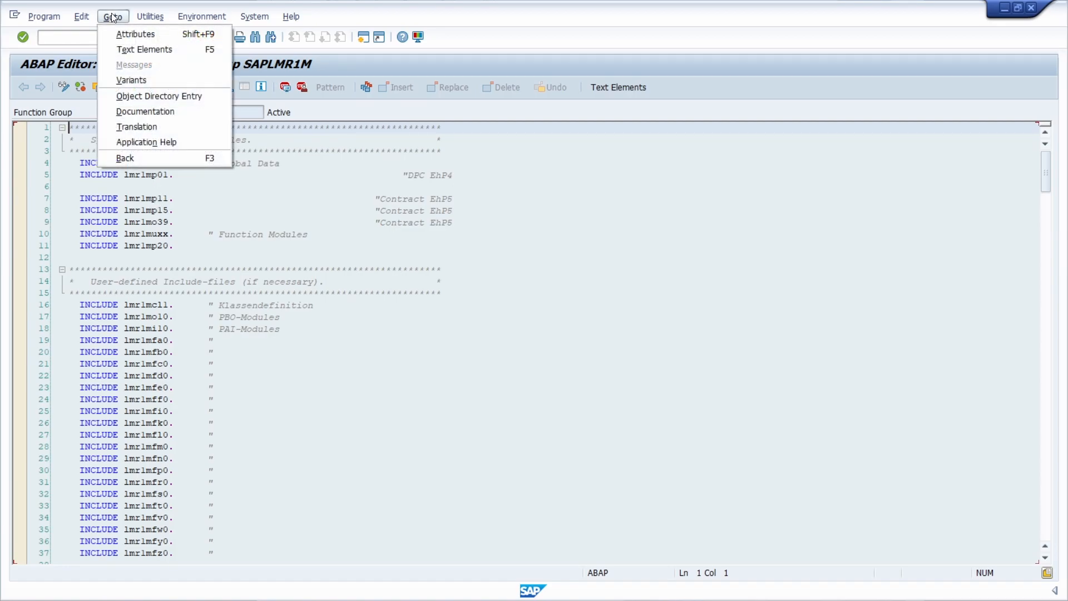
{"action": "mouse_move", "coordinate": [134, 34]}
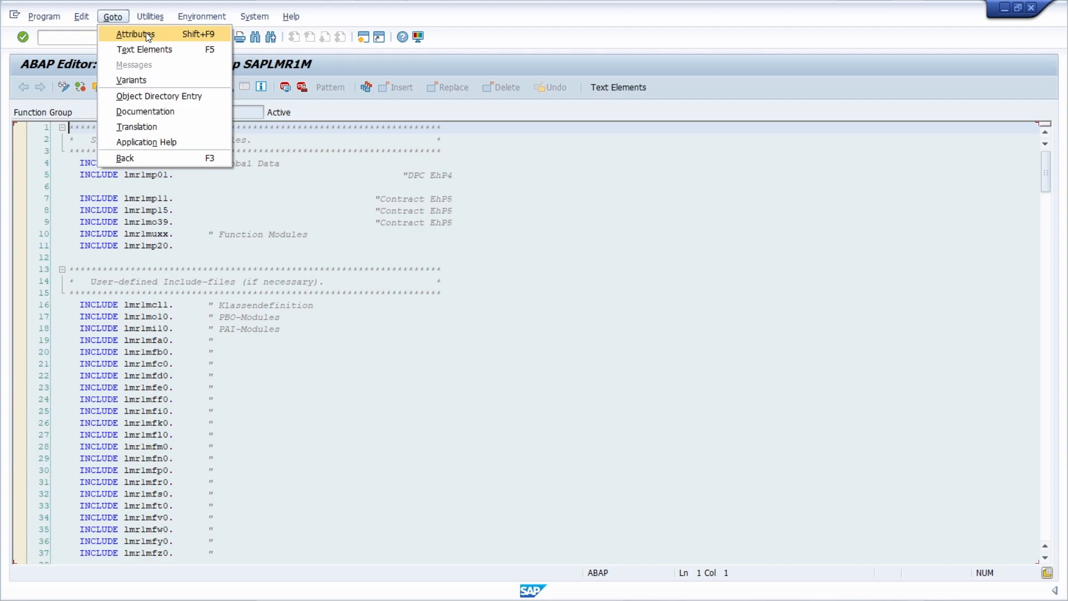
{"action": "left_click", "coordinate": [135, 34]}
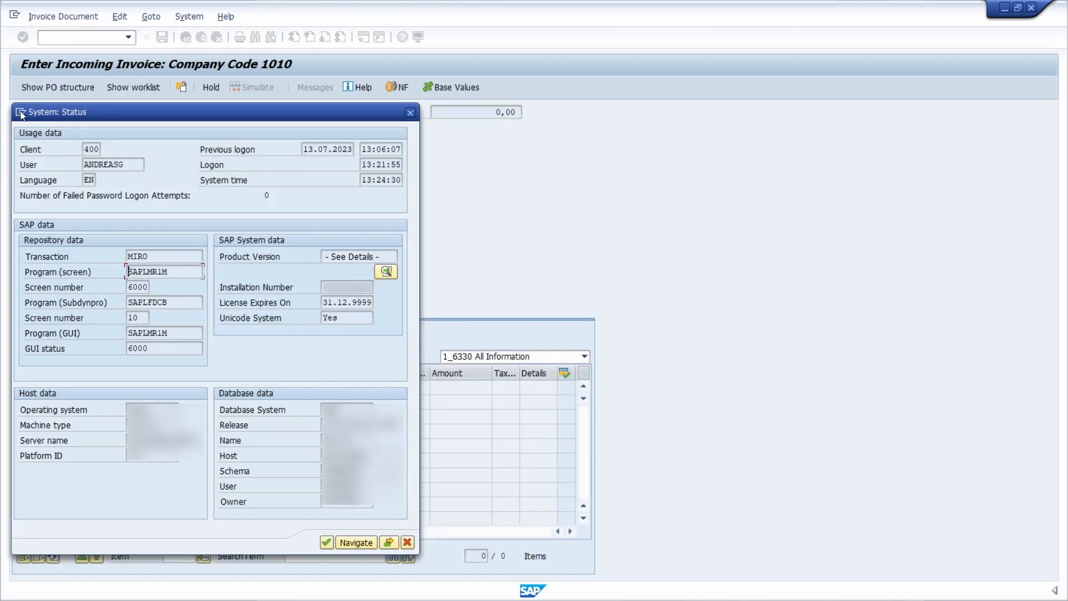
In SE38, display SAPLMR1M's attributes to find package MRM, then close them
{"action": "left_click", "coordinate": [409, 113]}
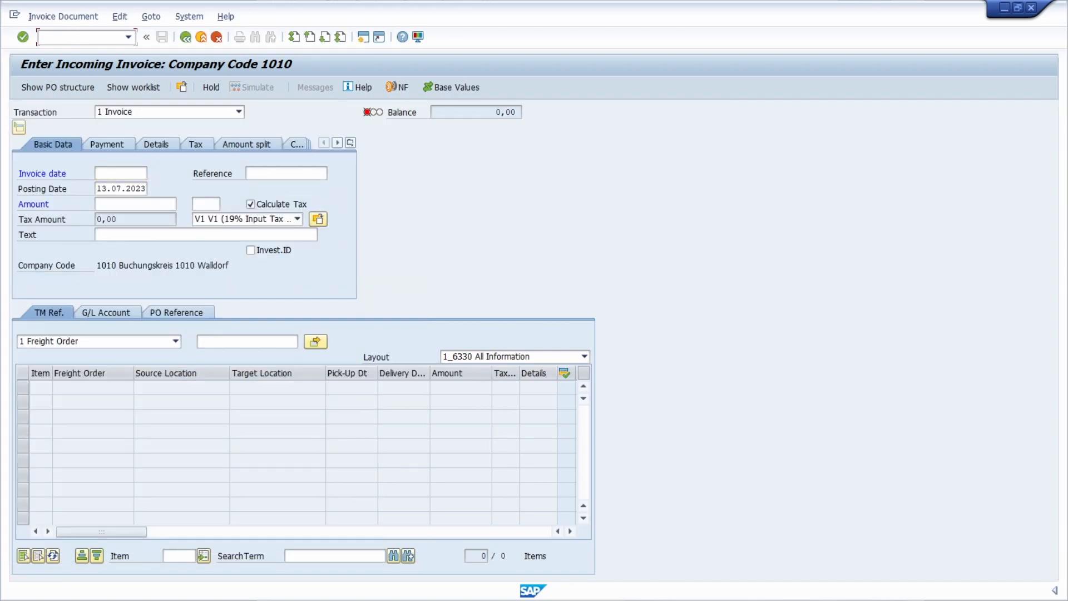
{"action": "type", "text": "/nse38"}
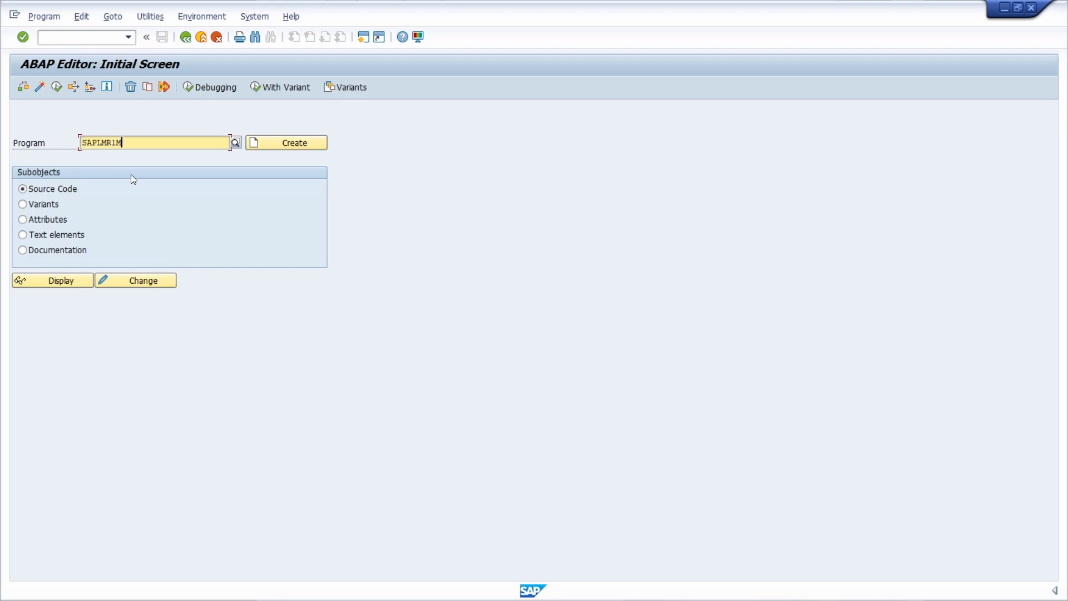
{"action": "left_click", "coordinate": [22, 220]}
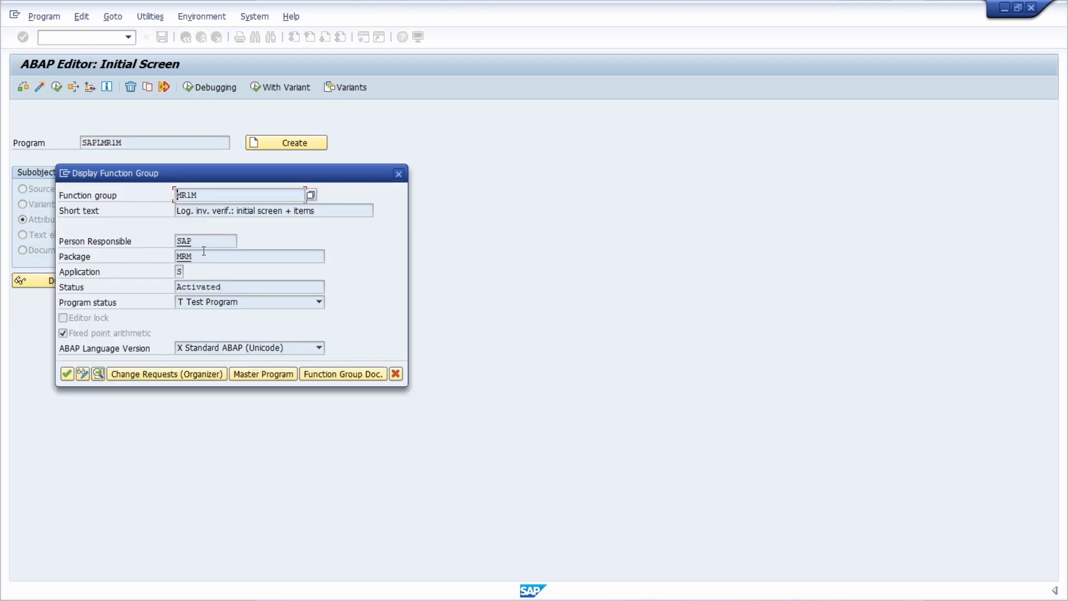
{"action": "left_click", "coordinate": [249, 256]}
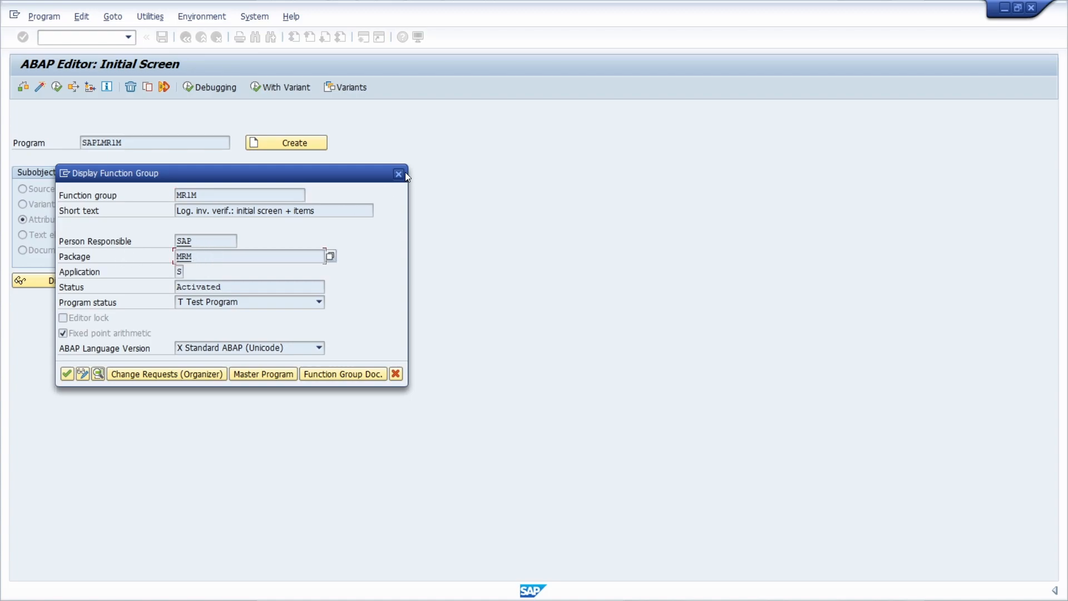
{"action": "left_click", "coordinate": [398, 173]}
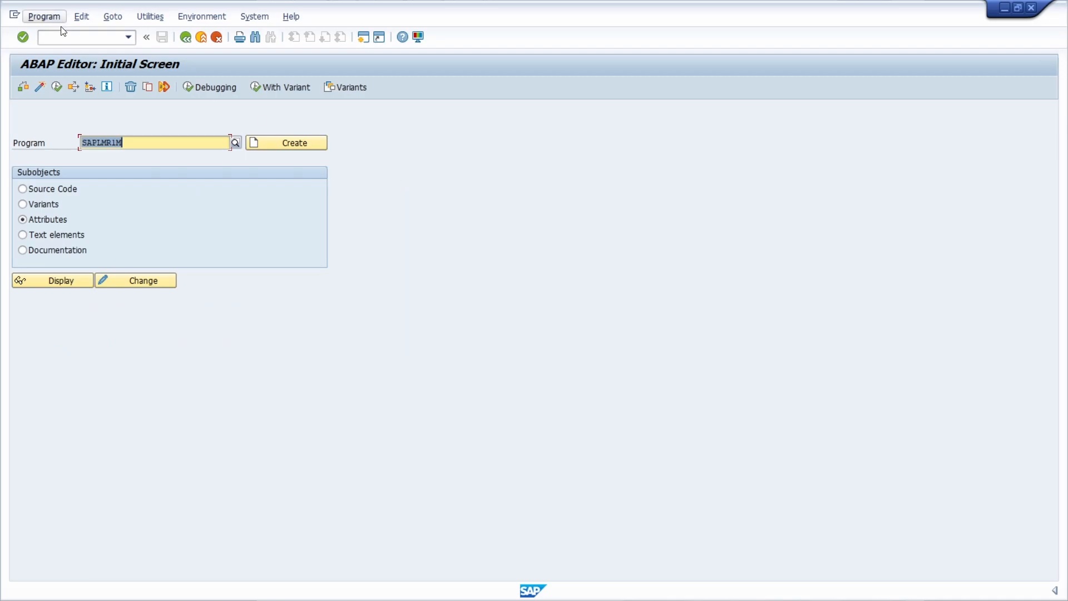
Enter /nse80 to start the Object Navigator with the ABAP Workbench welcome page
{"action": "left_click", "coordinate": [80, 37]}
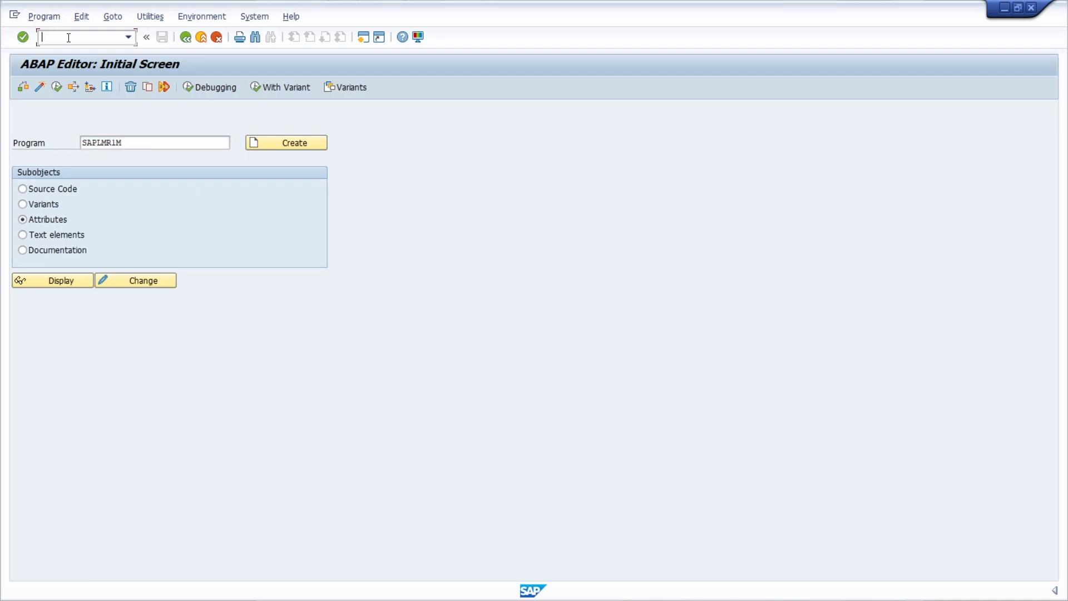
{"action": "type", "text": "/n"}
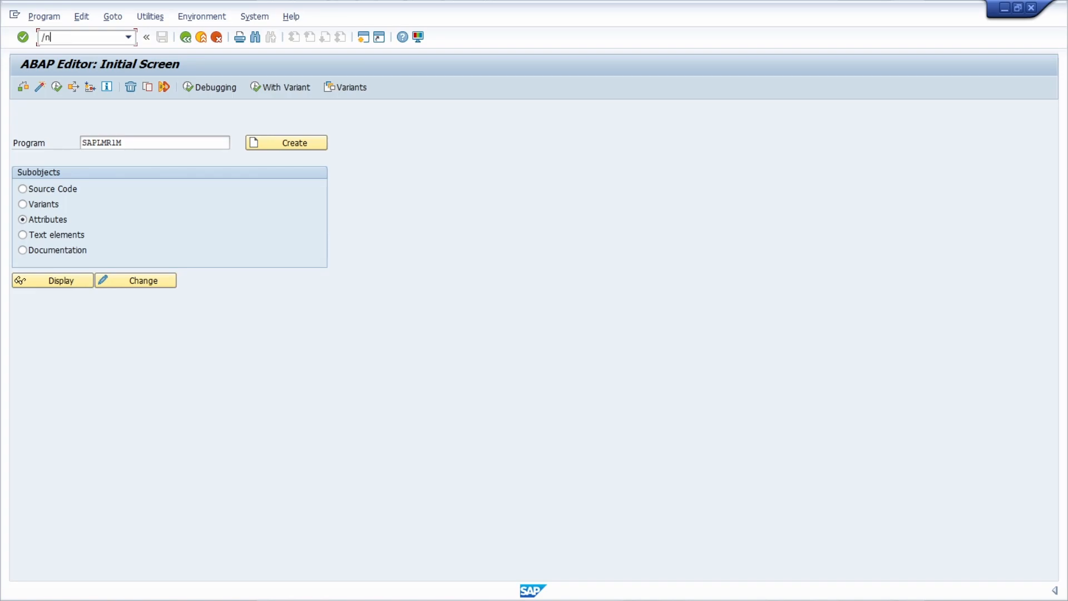
{"action": "type", "text": "se"}
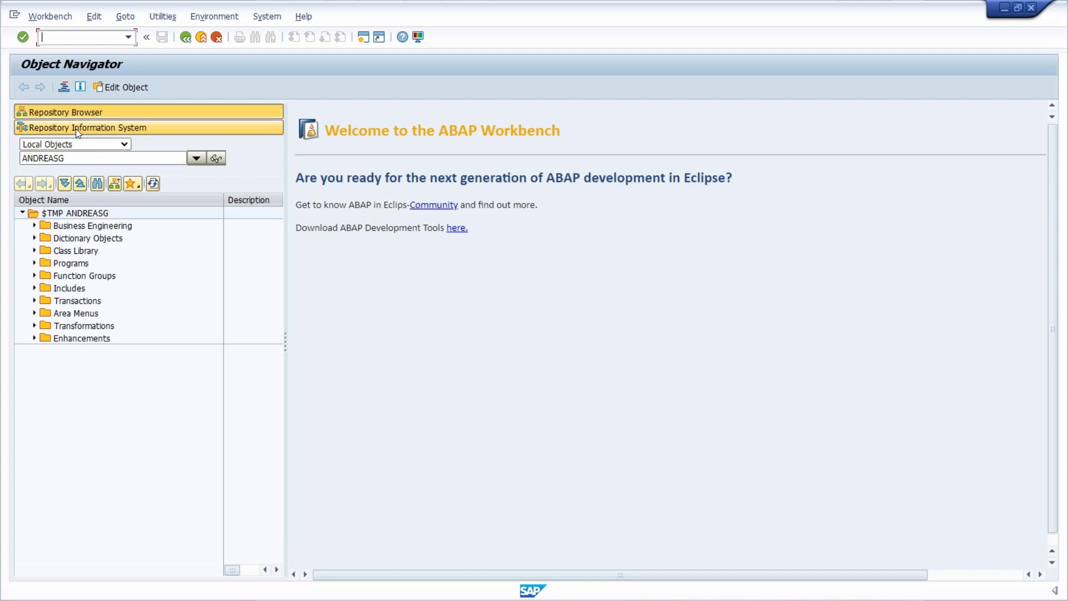
In the Repository Information System, review and confirm user-specific settings, then reach customer exits search
{"action": "left_click", "coordinate": [86, 127]}
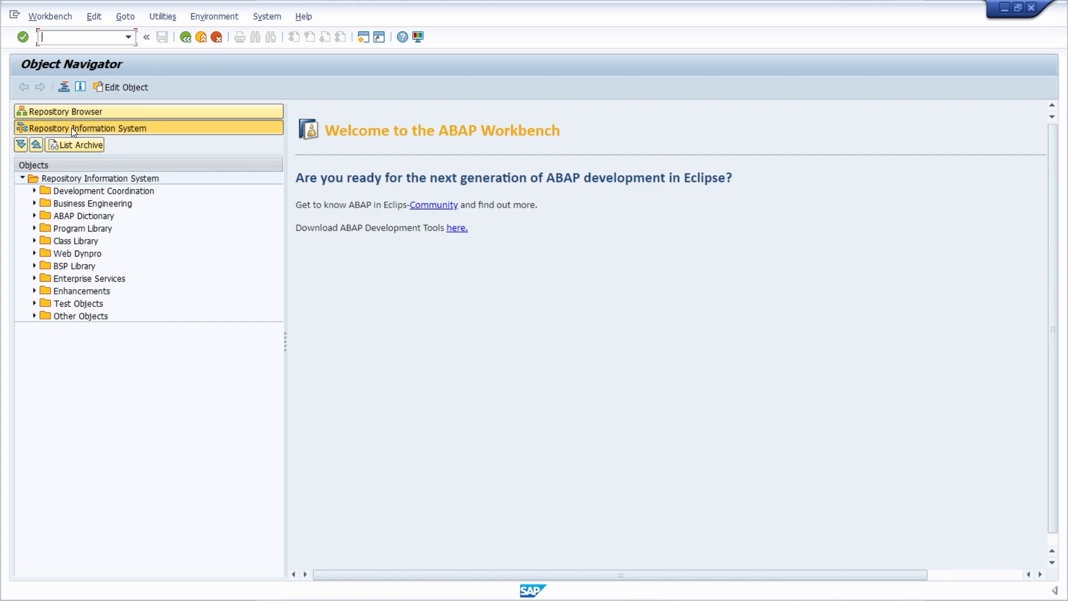
{"action": "left_click", "coordinate": [124, 16]}
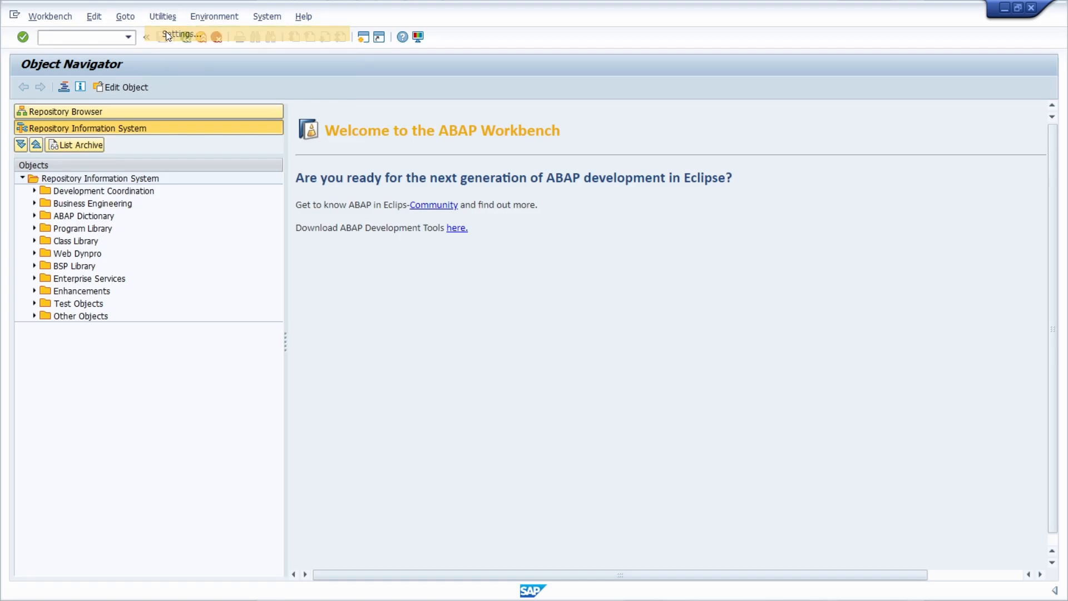
{"action": "left_click", "coordinate": [180, 34]}
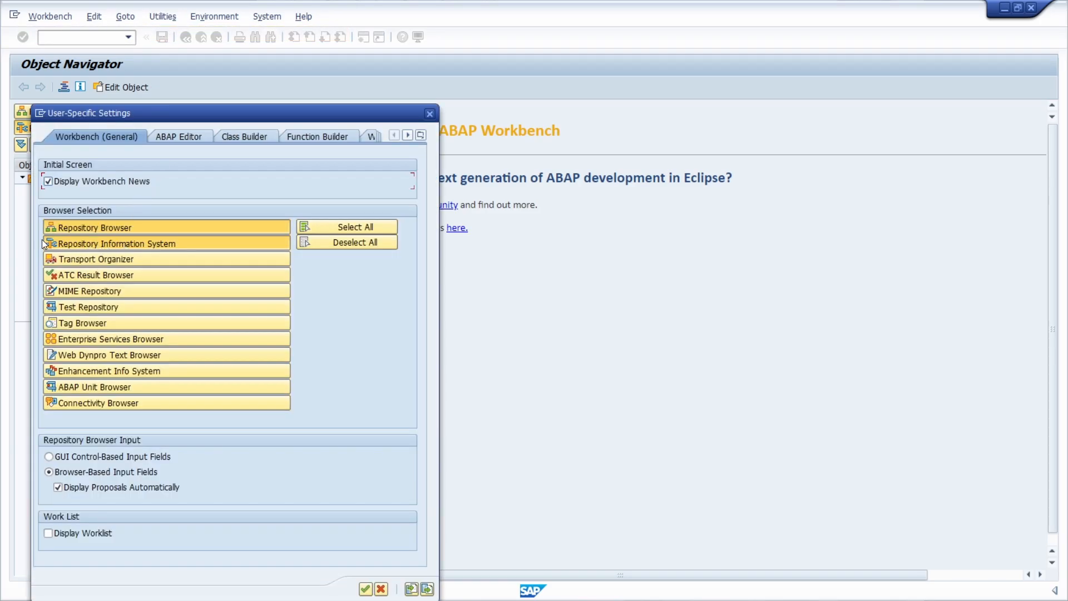
{"action": "mouse_move", "coordinate": [115, 246]}
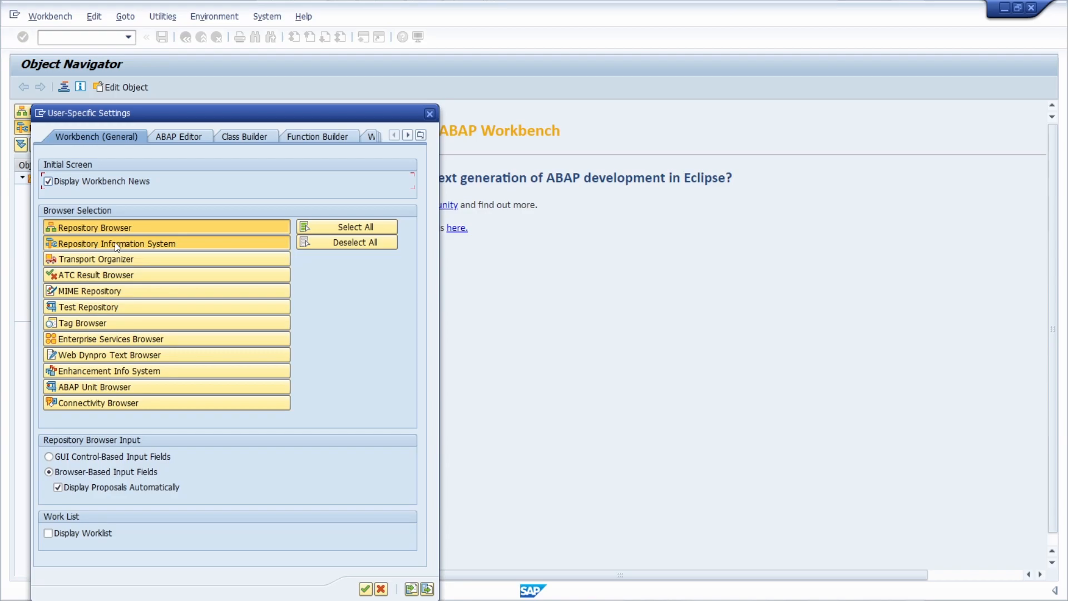
{"action": "left_click", "coordinate": [364, 588]}
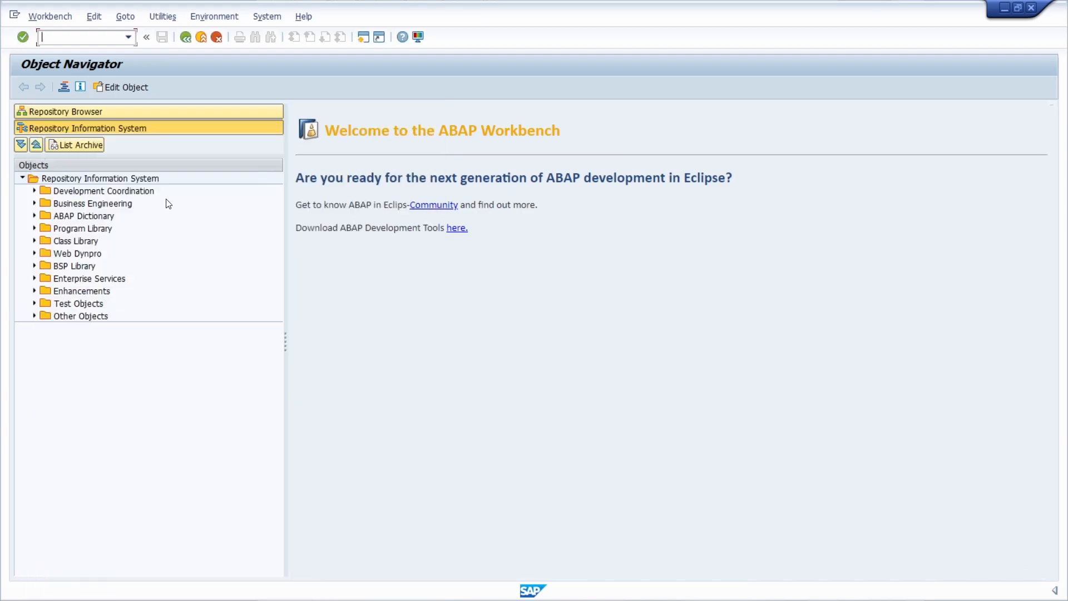
{"action": "mouse_move", "coordinate": [33, 293]}
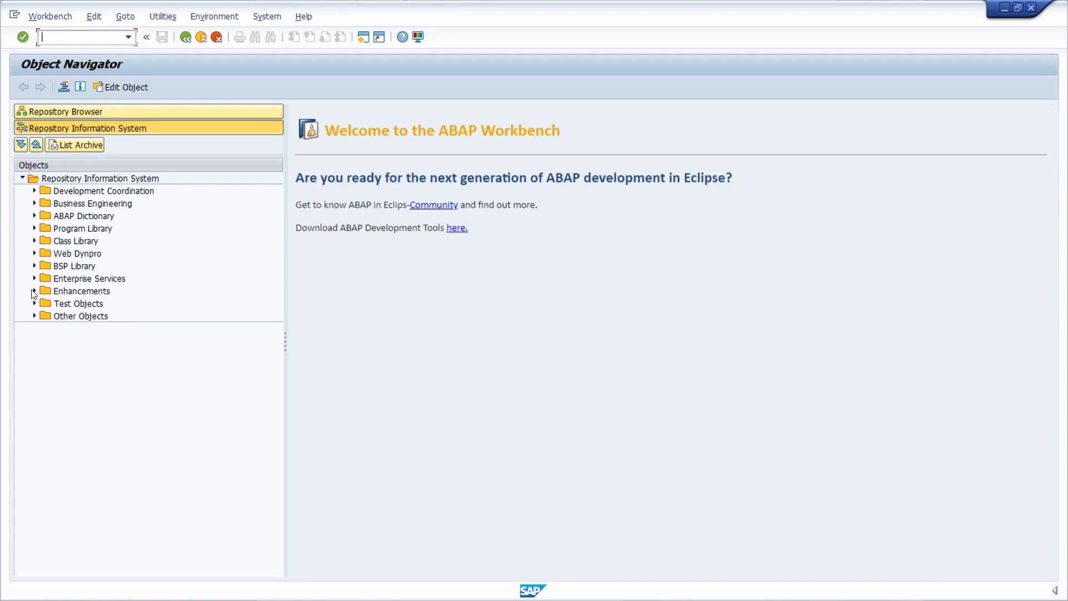
{"action": "left_click", "coordinate": [35, 291]}
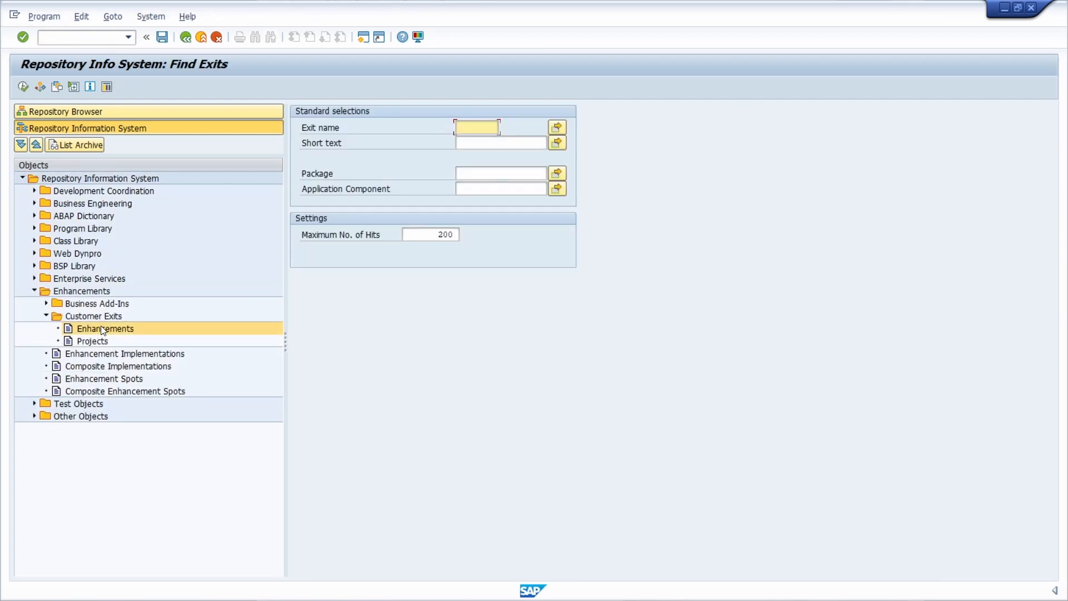
Search customer exits for package MRM, listing 10 hits from LMR1M001 to MRMN0001
{"action": "left_click", "coordinate": [501, 173]}
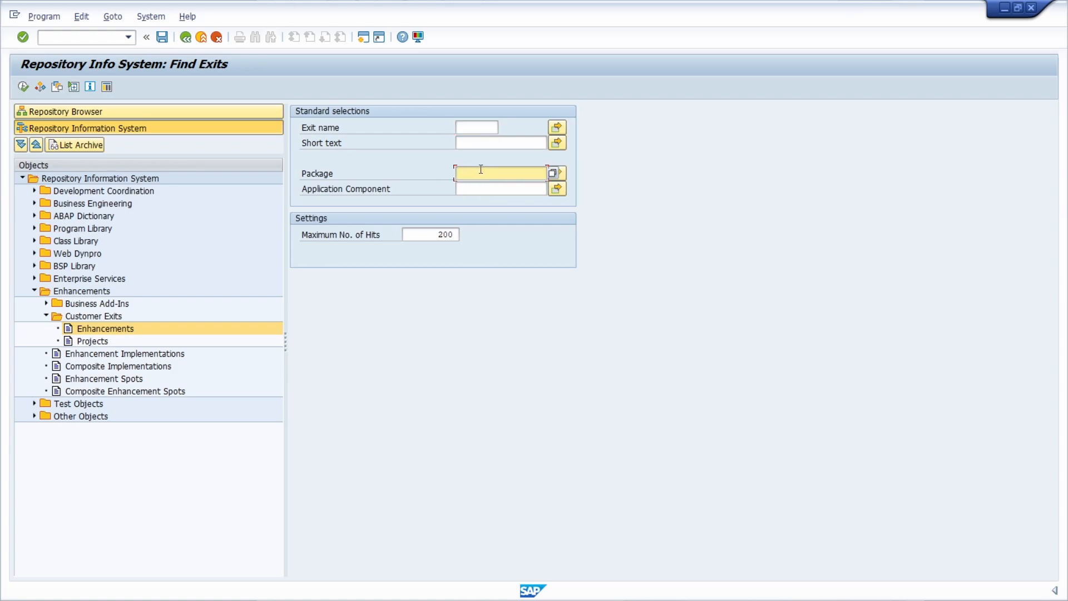
{"action": "type", "text": "MRM"}
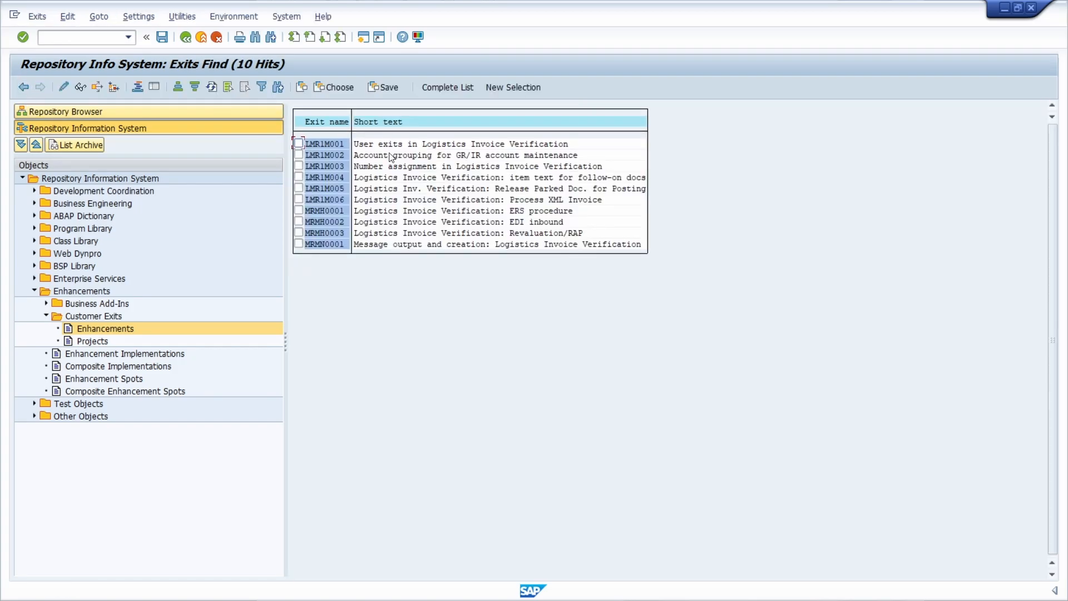
{"action": "mouse_move", "coordinate": [371, 217]}
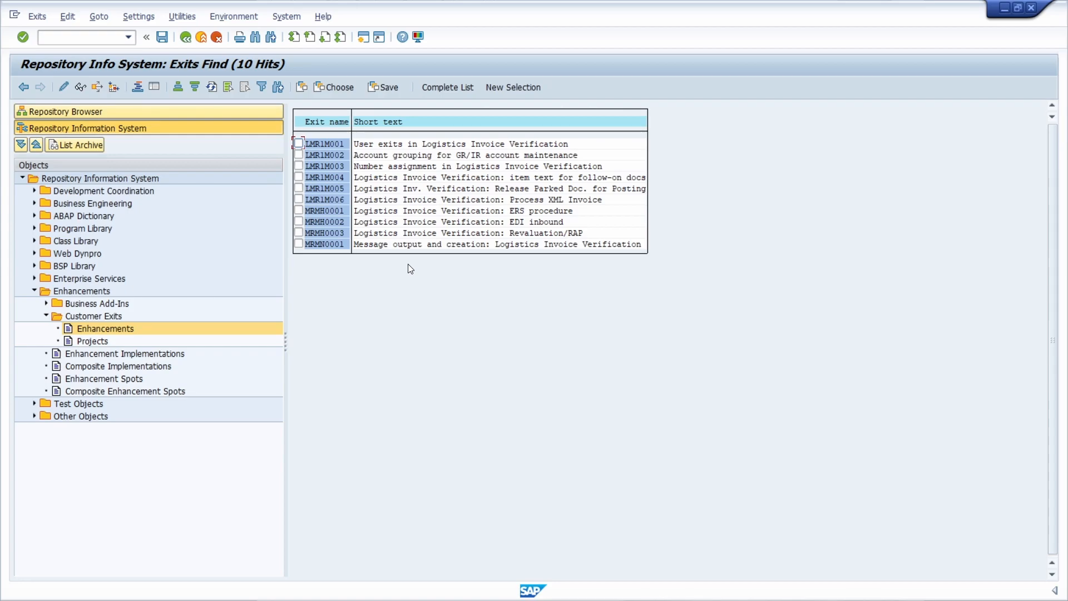
{"action": "mouse_move", "coordinate": [331, 140]}
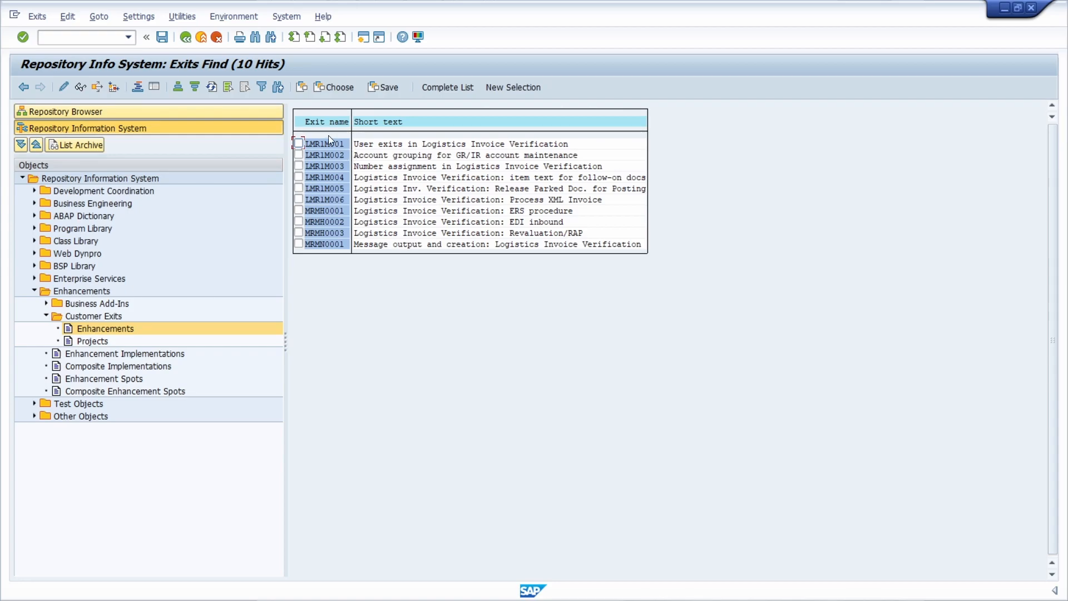
{"action": "double_click", "coordinate": [324, 144]}
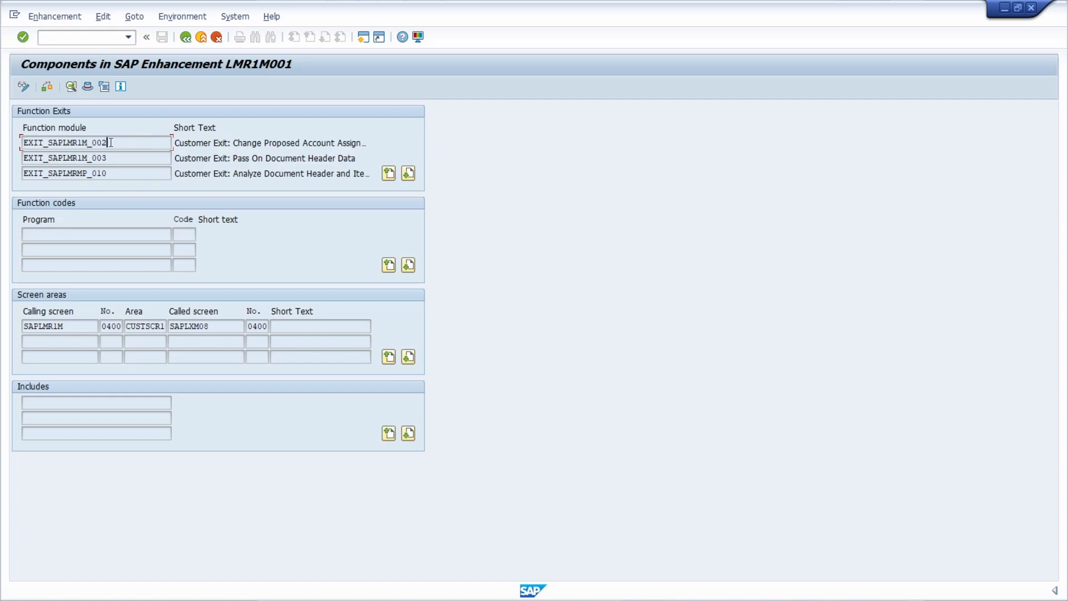
{"action": "double_click", "coordinate": [66, 143]}
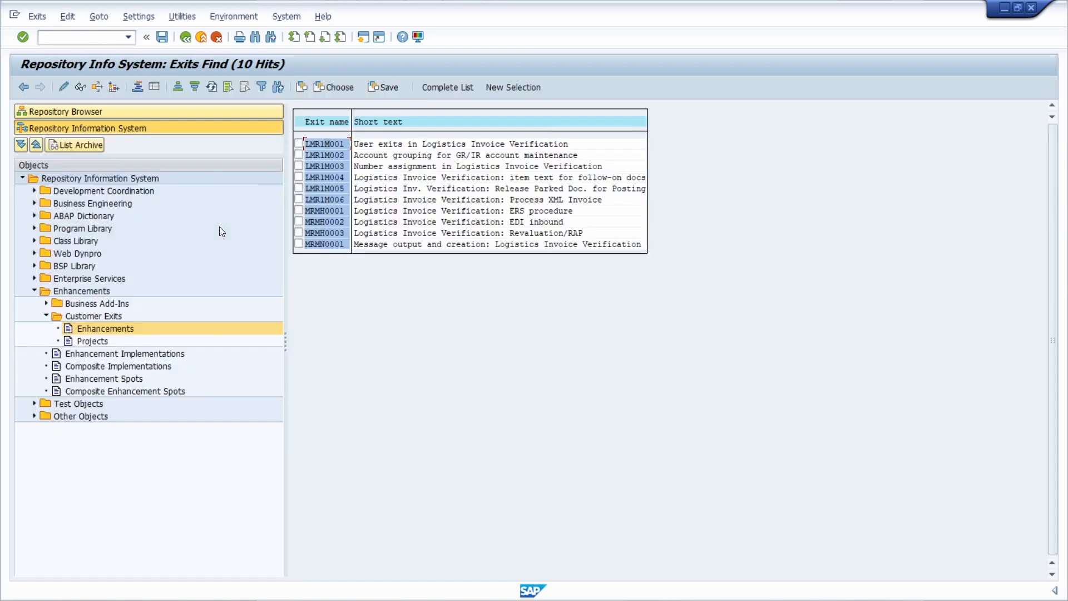
{"action": "mouse_move", "coordinate": [334, 304]}
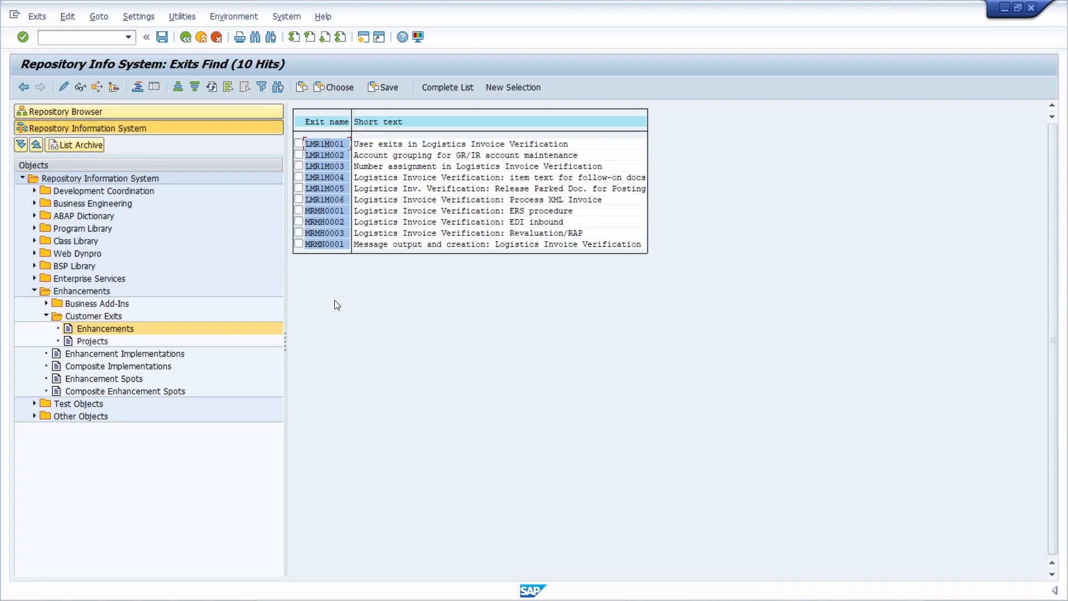